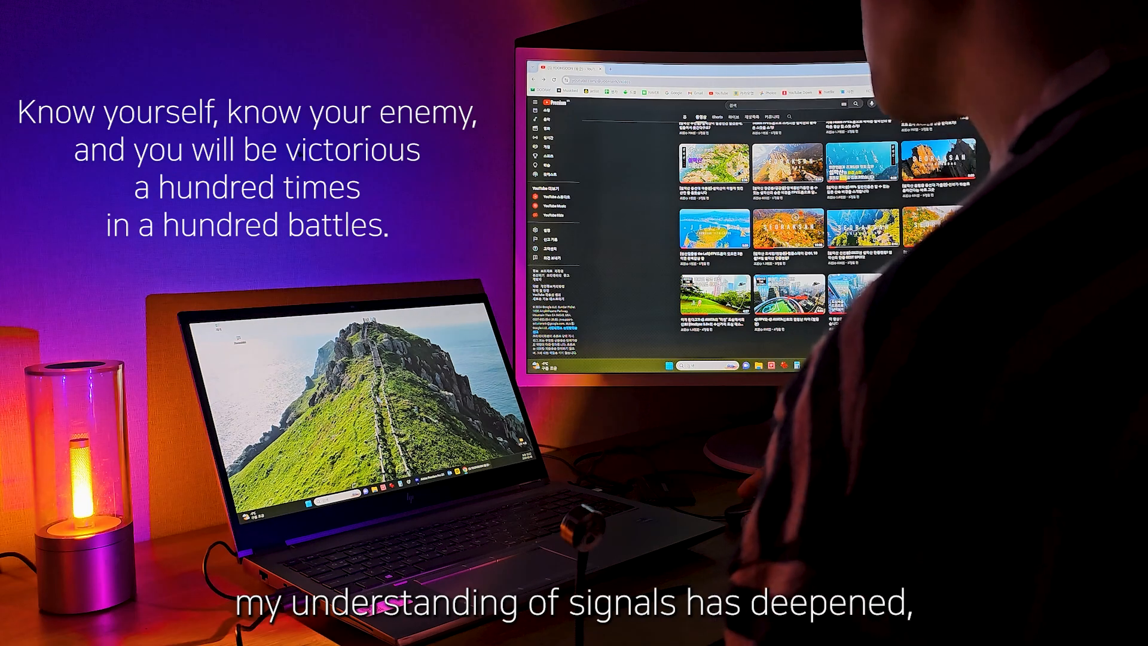
scroll(down, 3)
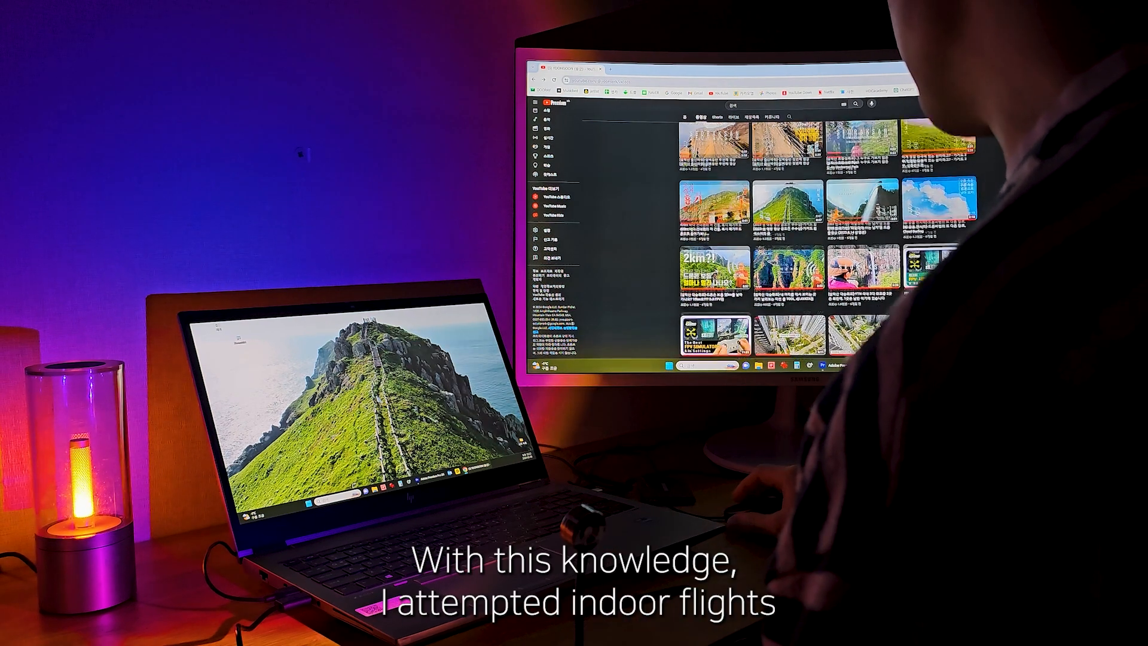
scroll(up, 3)
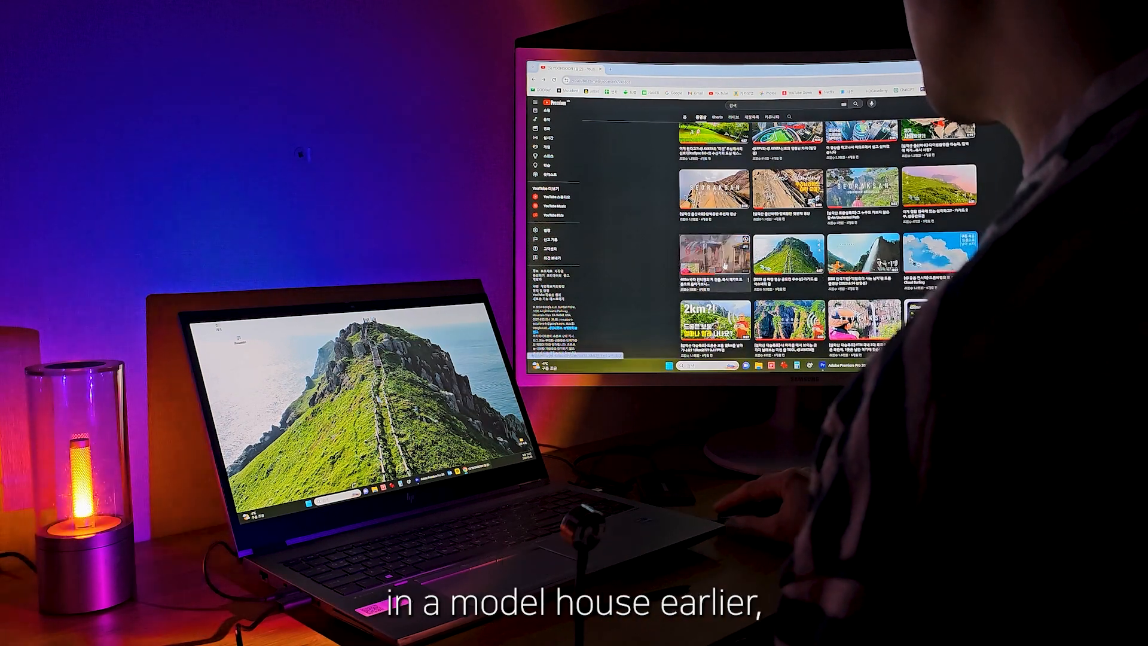